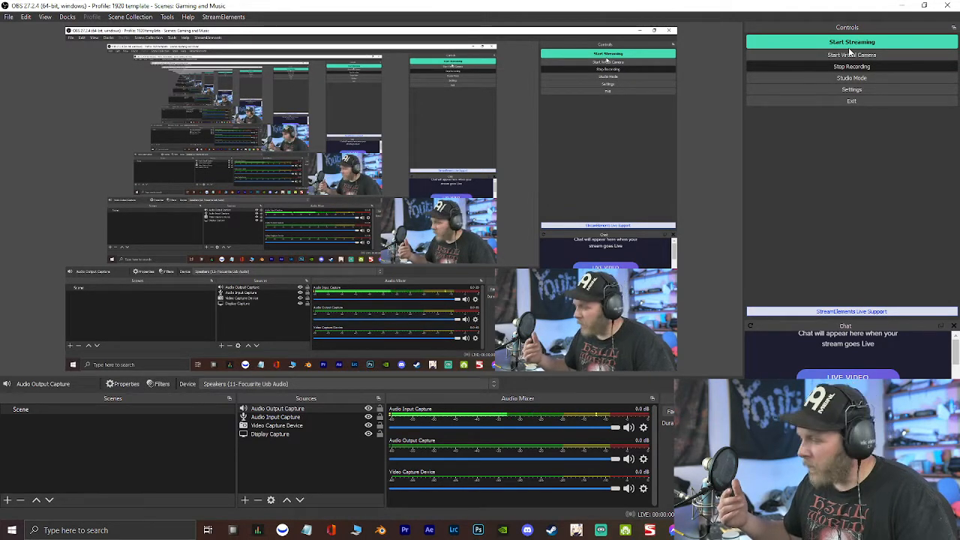
mouse_move(848, 231)
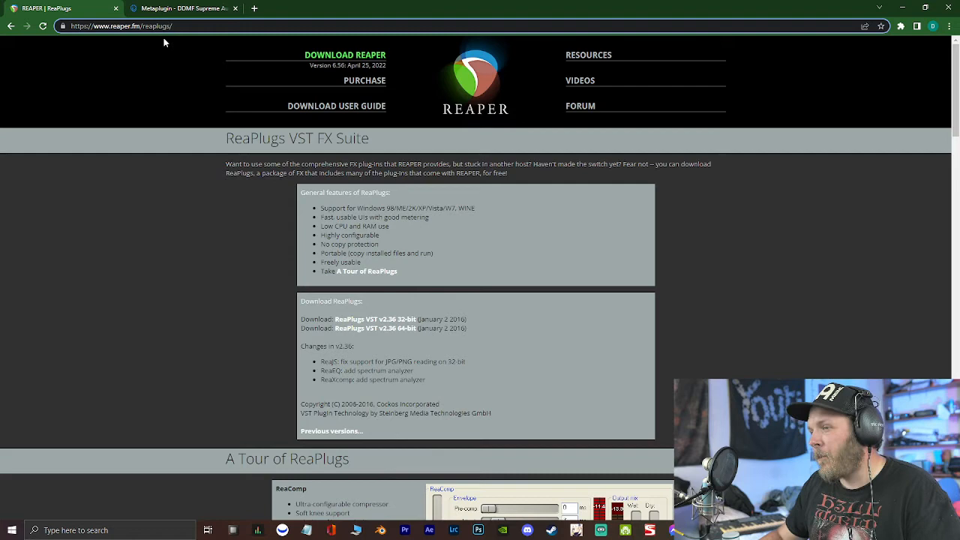
Scroll the ReaPlugs page down to the 32-bit and 64-bit VST v2.36 download links
scroll("down", 3)
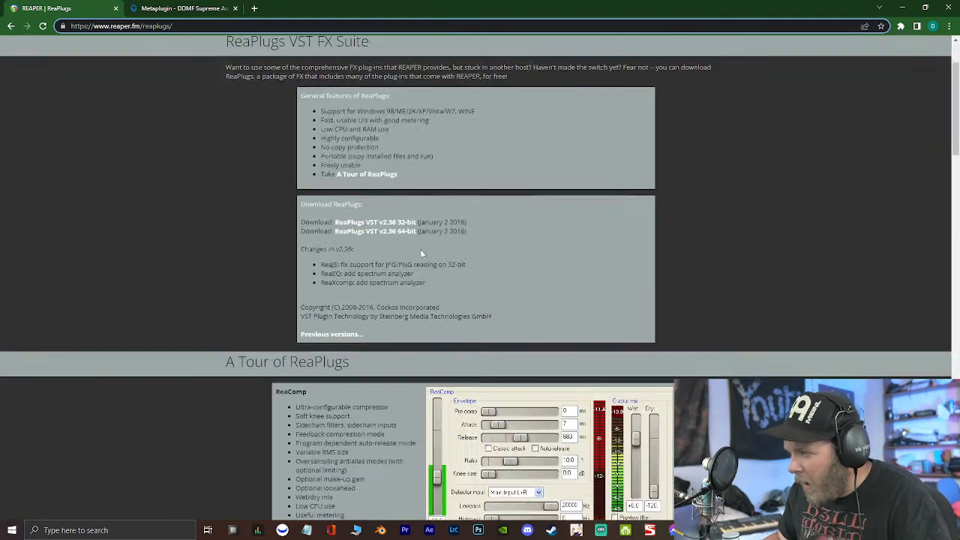
scroll("down", 3)
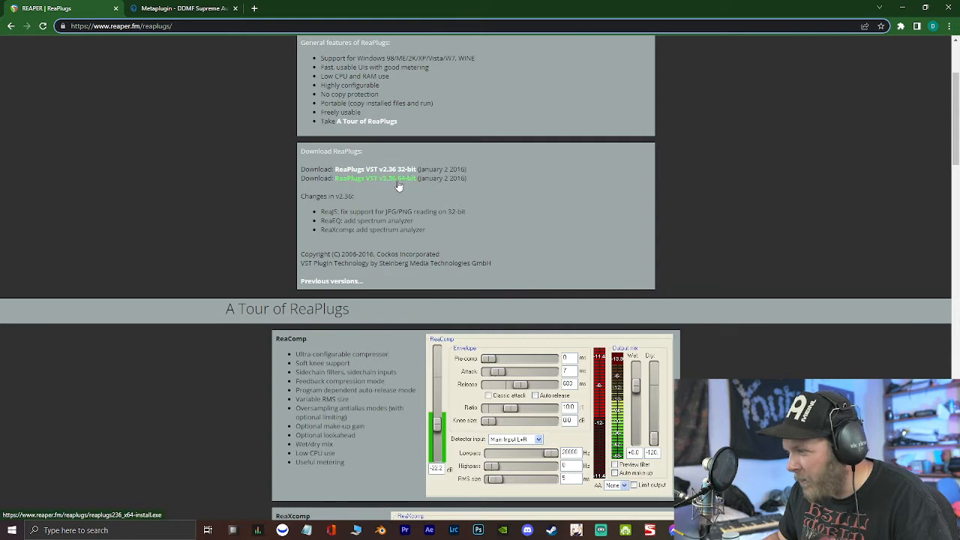
mouse_move(406, 258)
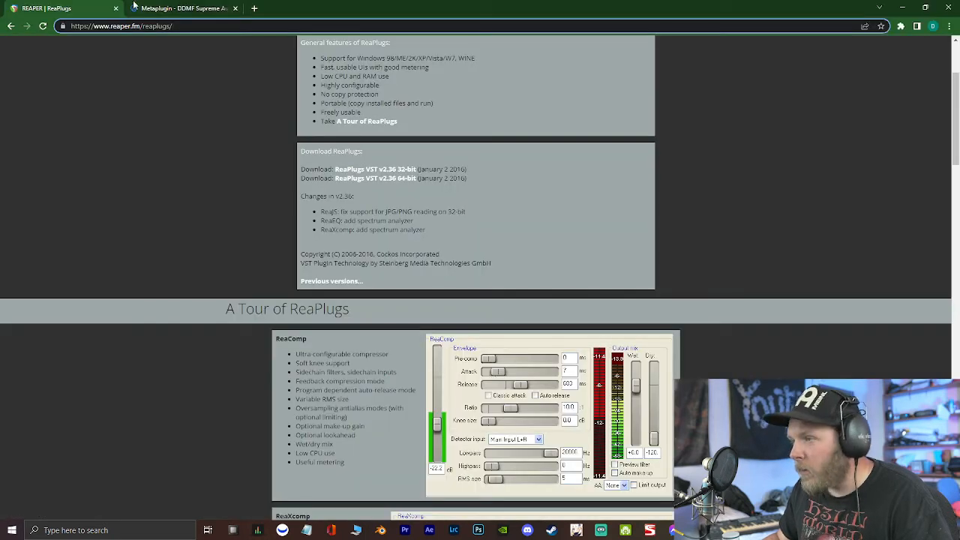
Switch to the DDMF Metaplugin tab and browse its description, buy options and features
left_click(184, 8)
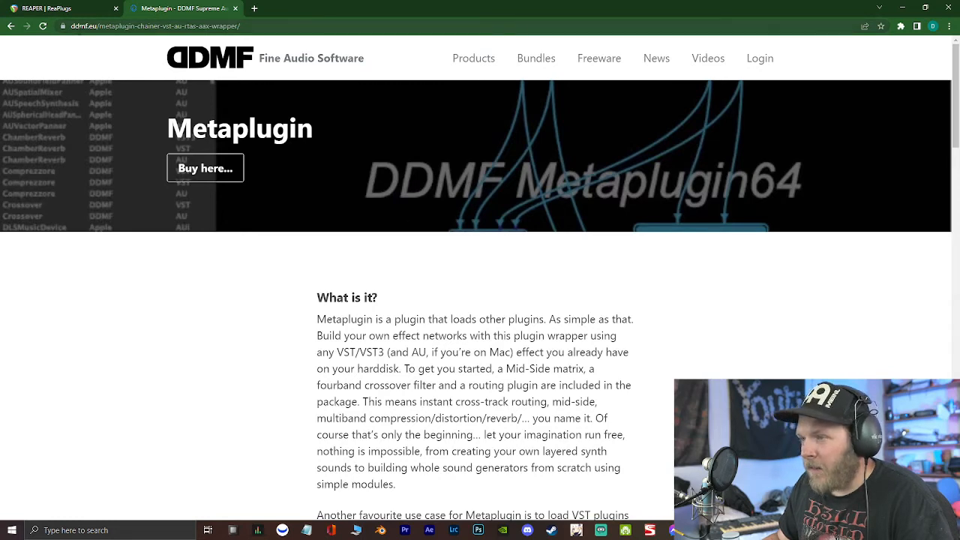
scroll("down", 3)
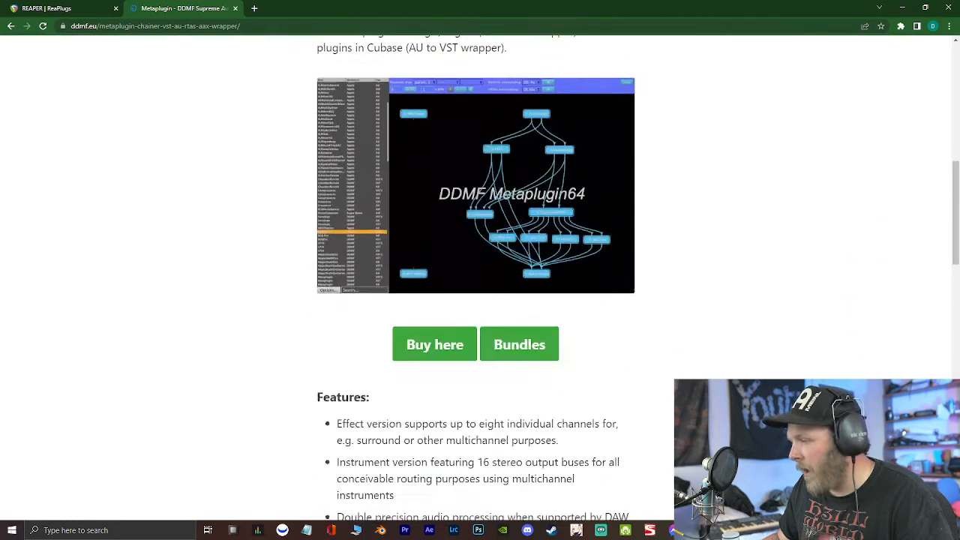
scroll("up", 3)
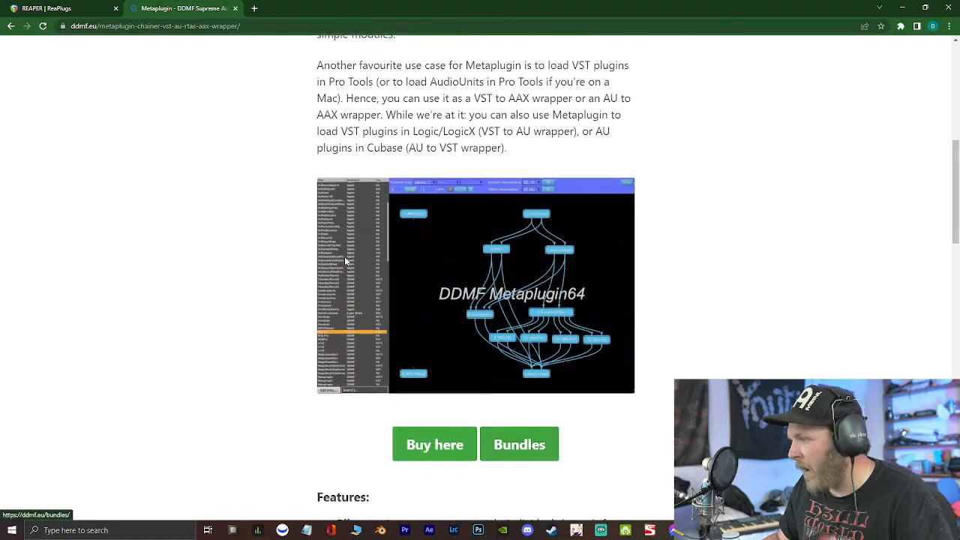
scroll("down", 3)
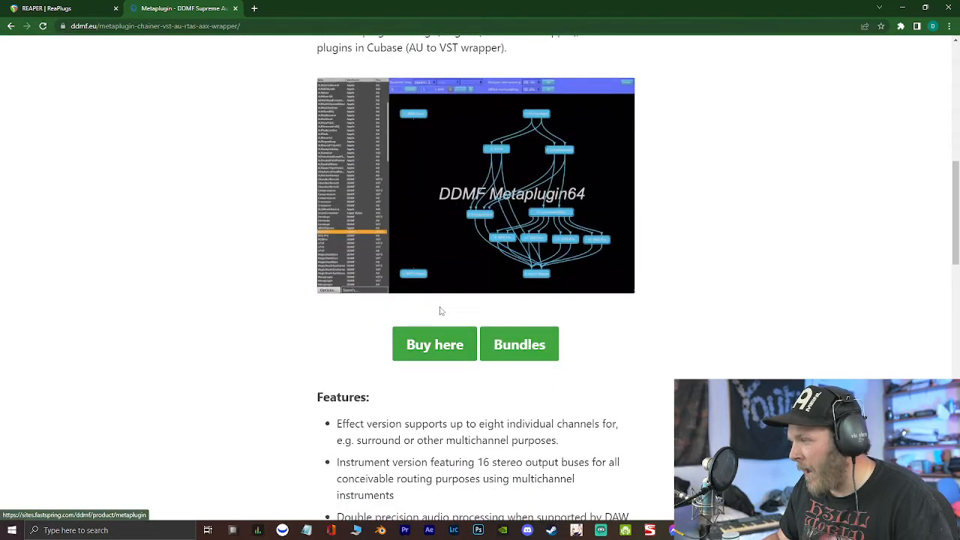
scroll("up", 3)
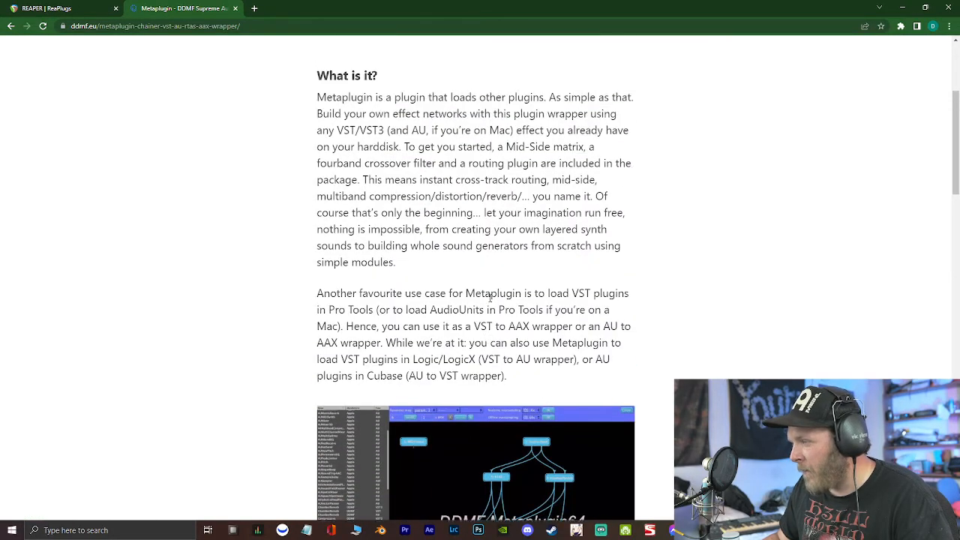
scroll("up", 3)
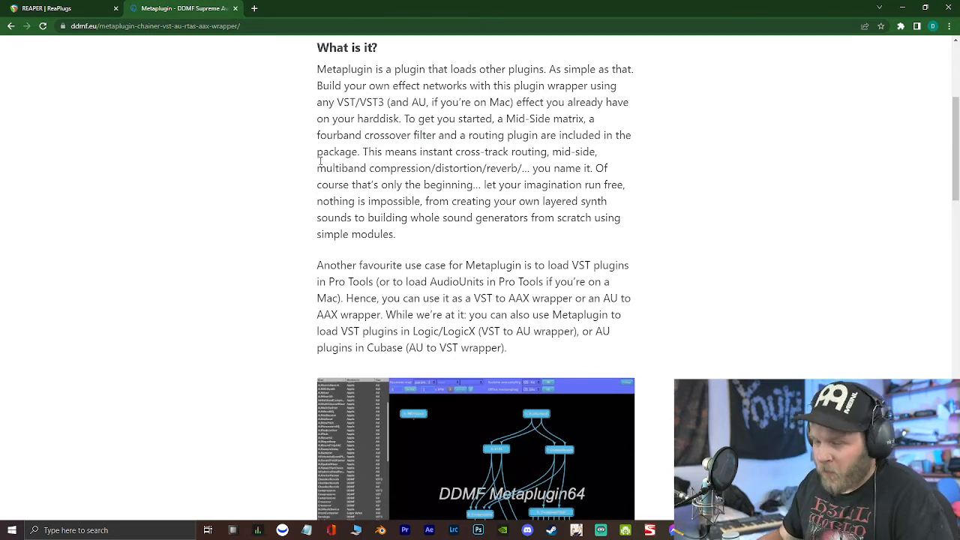
mouse_move(622, 264)
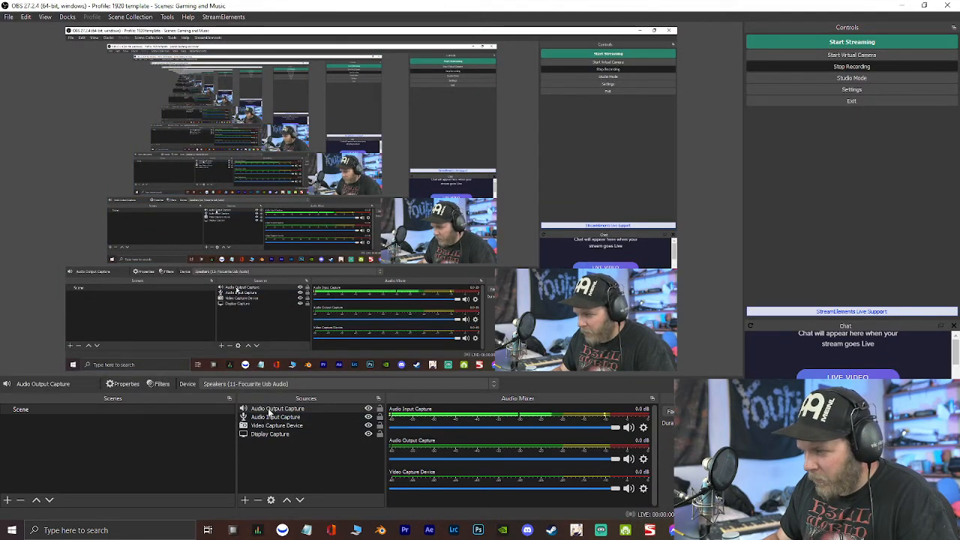
Add a VST 2.x Plug-in filter with its default name to Audio Output Capture
right_click(279, 409)
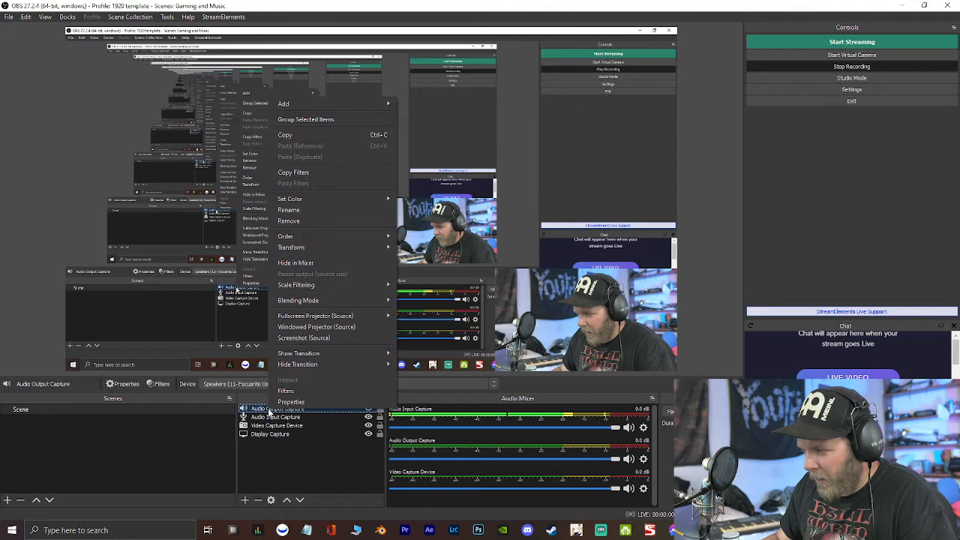
left_click(286, 391)
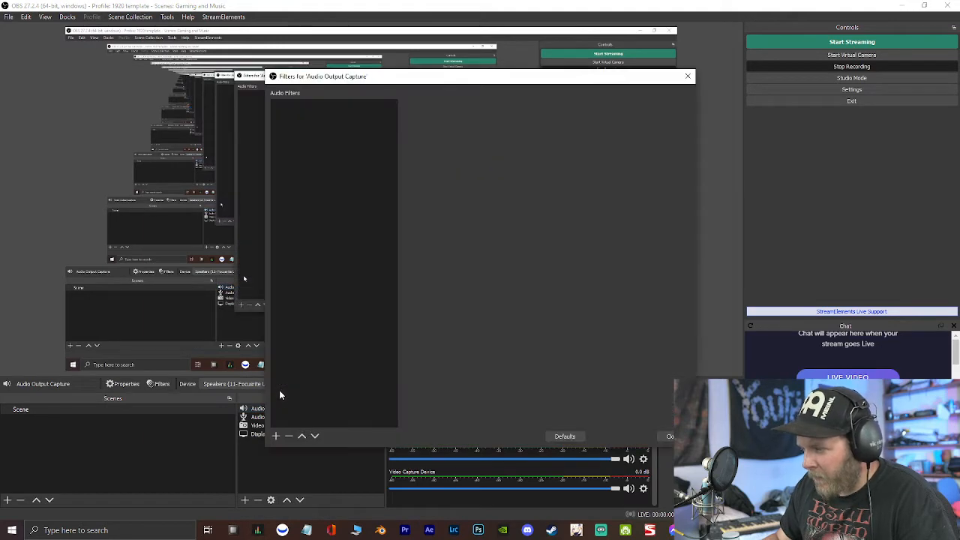
left_click(276, 436)
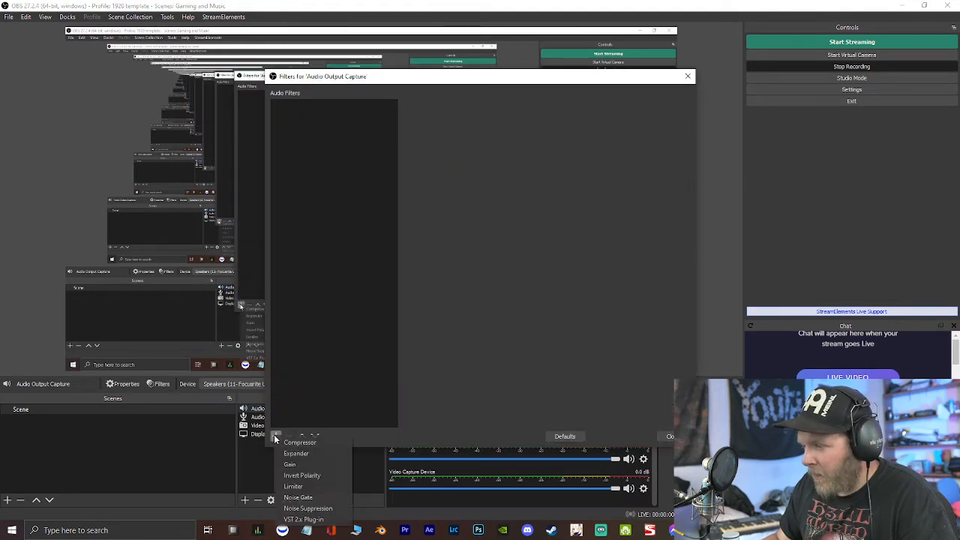
mouse_move(303, 519)
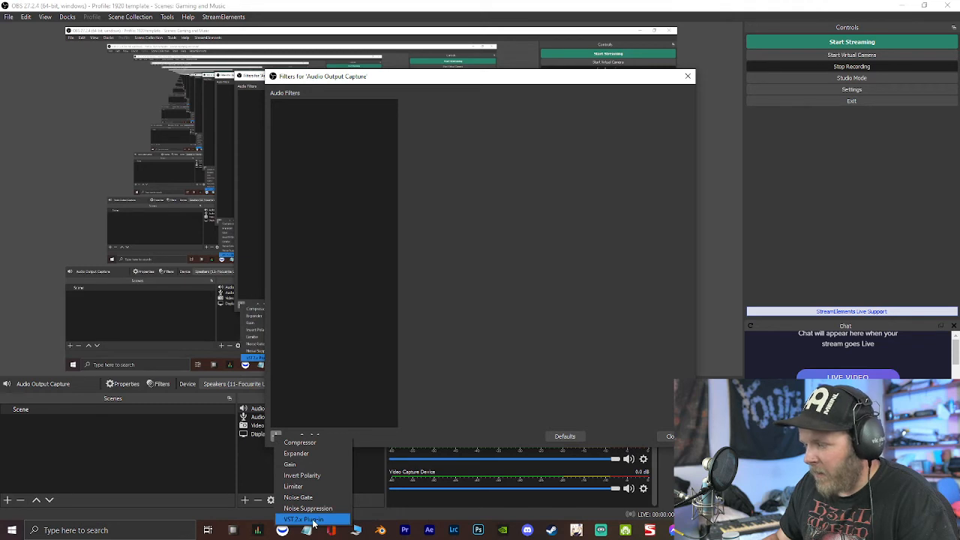
left_click(303, 520)
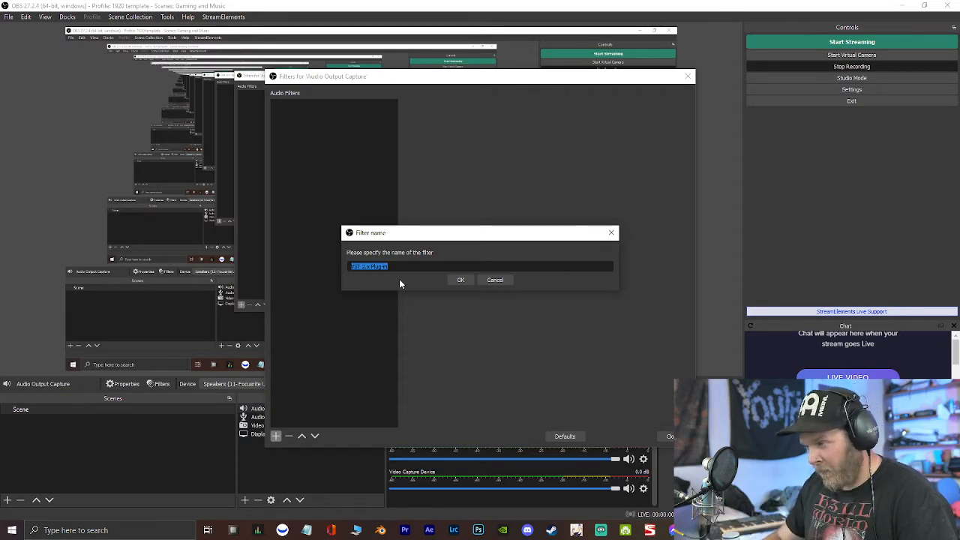
mouse_move(418, 289)
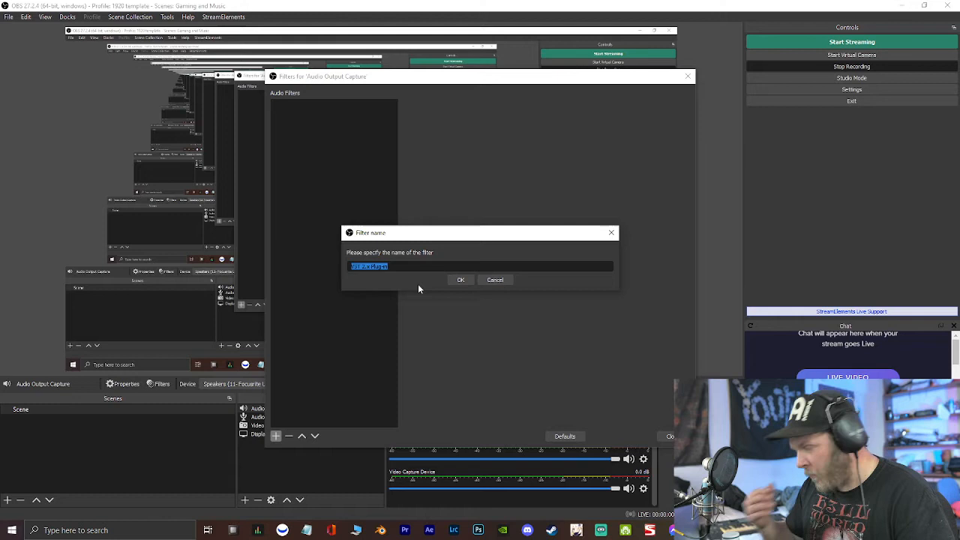
left_click(461, 280)
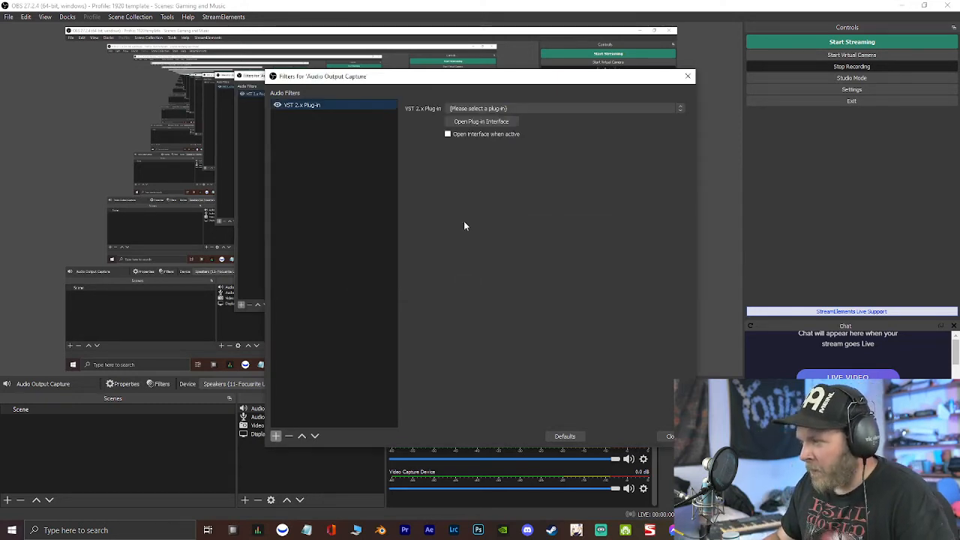
Choose reastream-standalone from the VST filter's plug-in dropdown
left_click(561, 108)
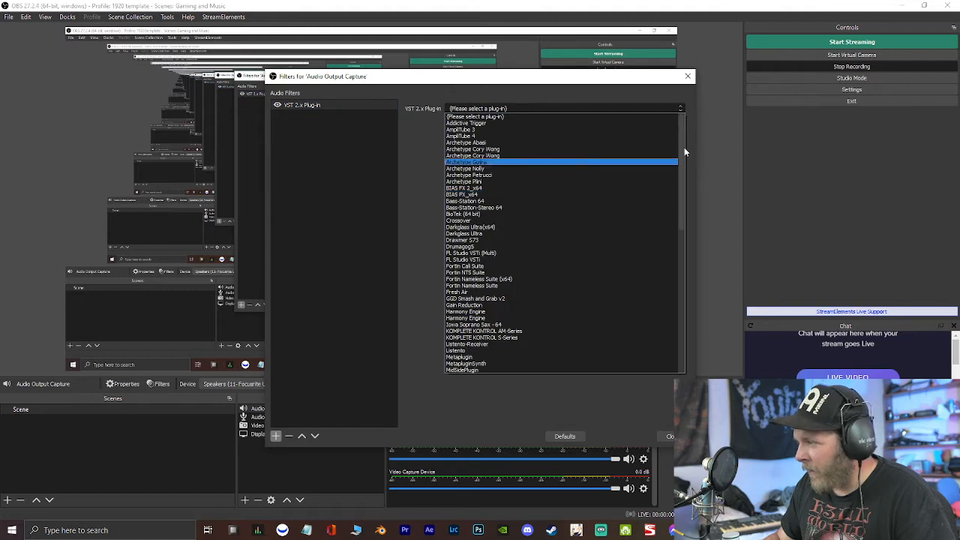
scroll("down", 3)
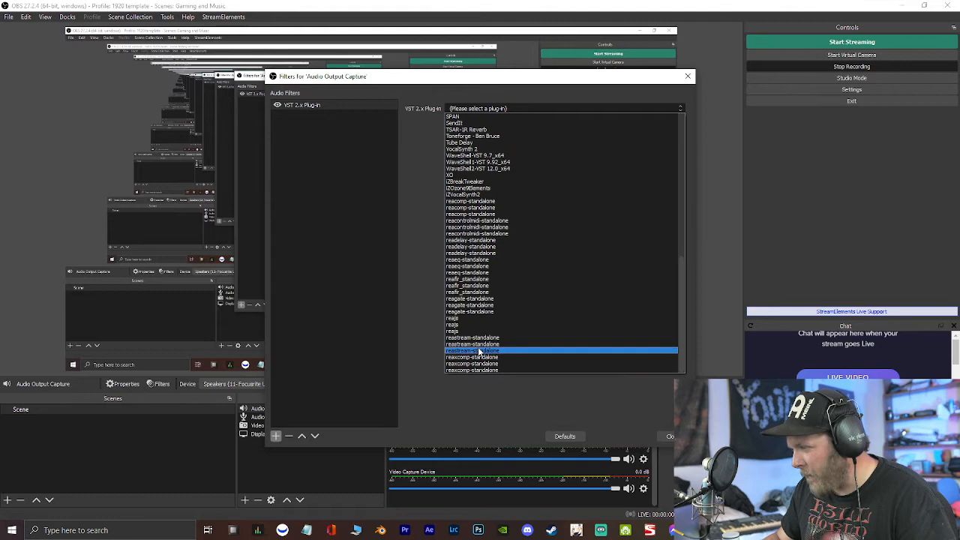
left_click(473, 350)
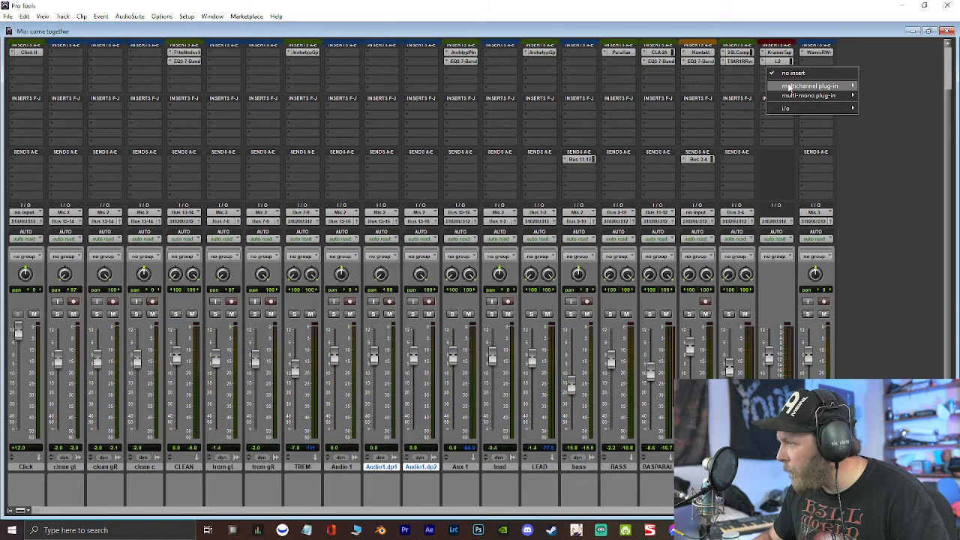
mouse_move(810, 86)
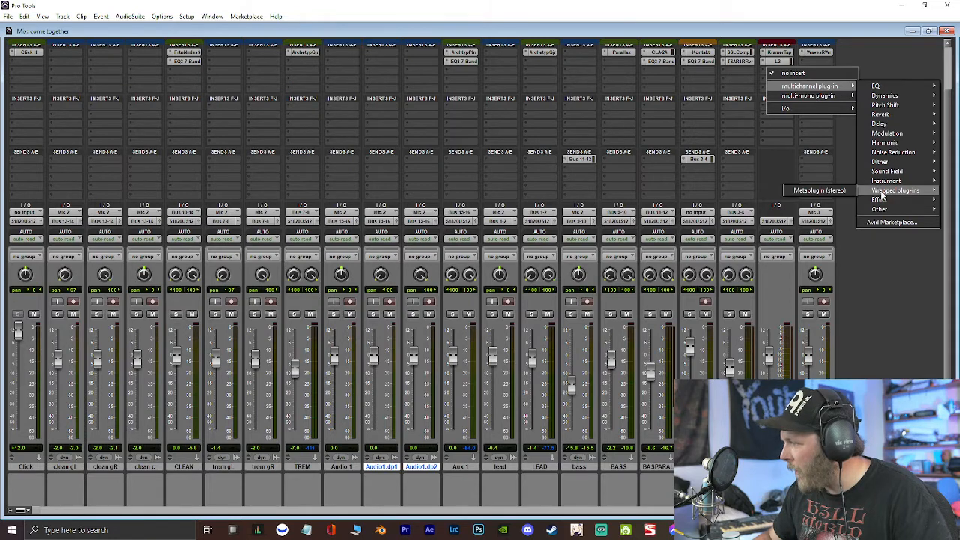
Insert Metaplugin (stereo) on the Pro Tools master track
left_click(819, 190)
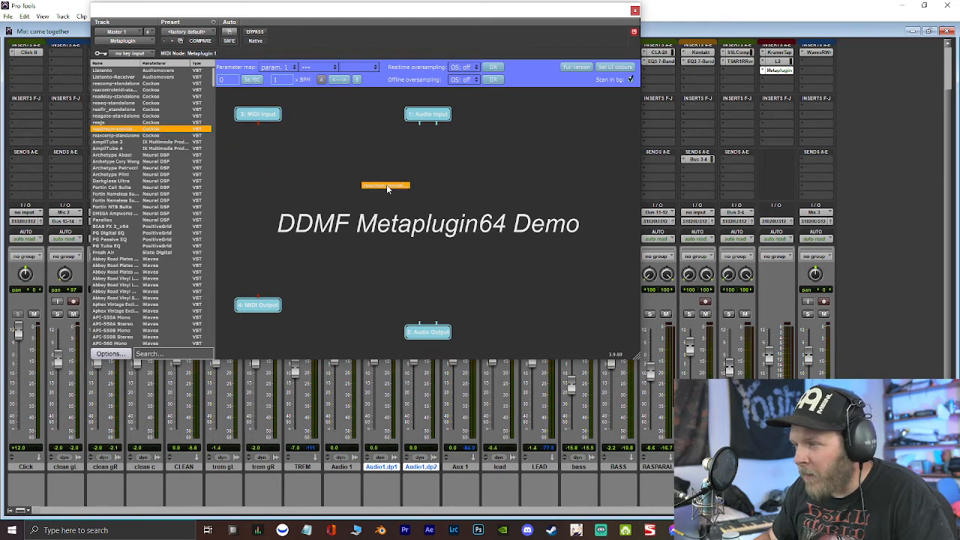
Wire Audio Input into the reastream node and the node into Audio Output
left_click_drag(385, 185, 421, 207)
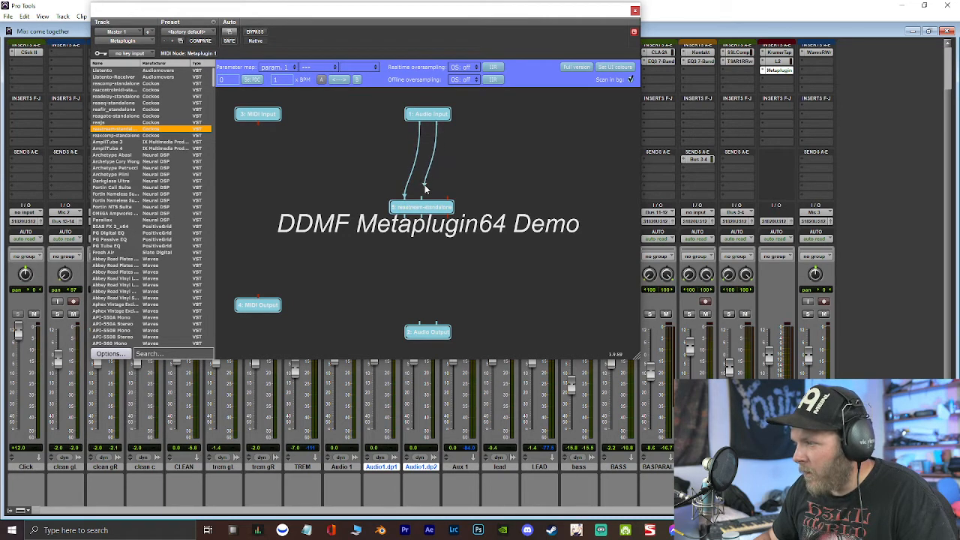
left_click_drag(422, 207, 423, 245)
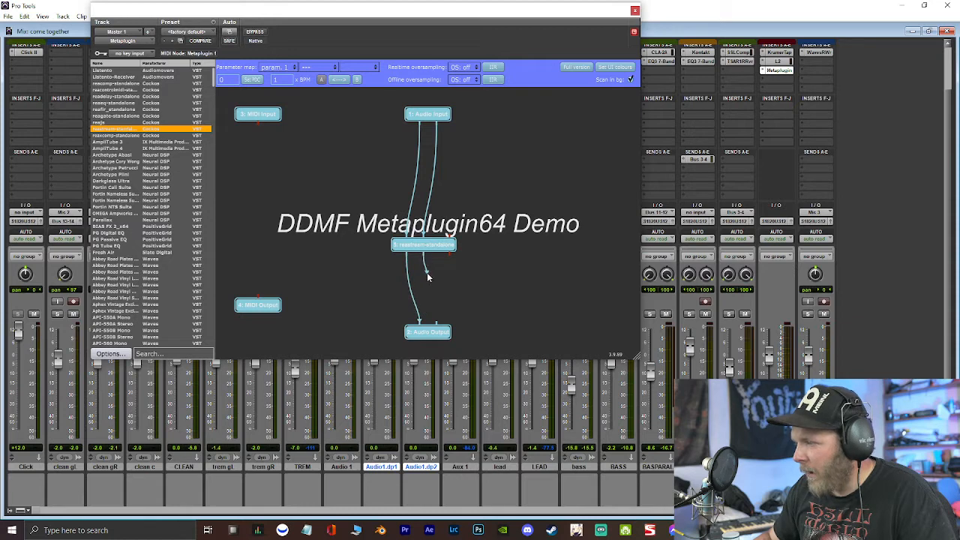
mouse_move(454, 272)
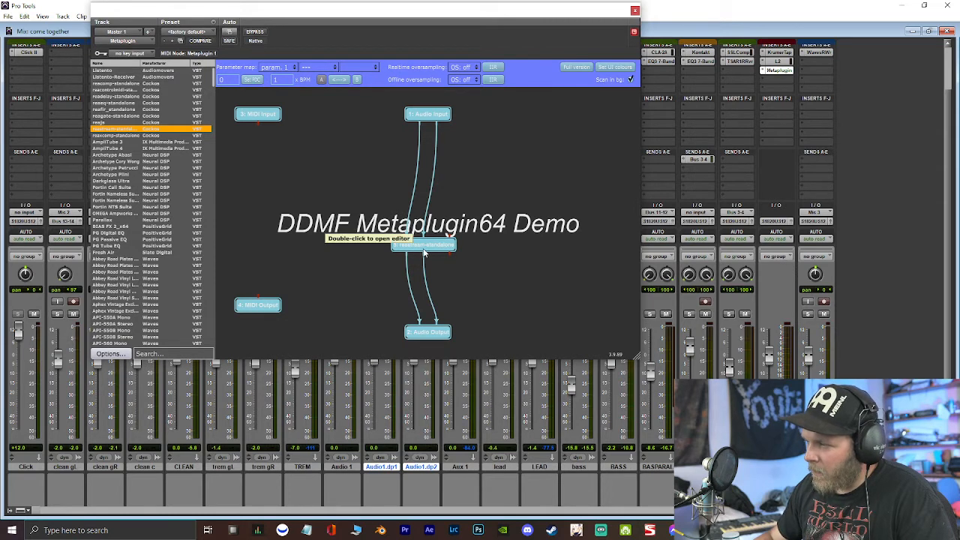
Set the ReaStream node to send audio/MIDI via local broadcast
double_click(424, 246)
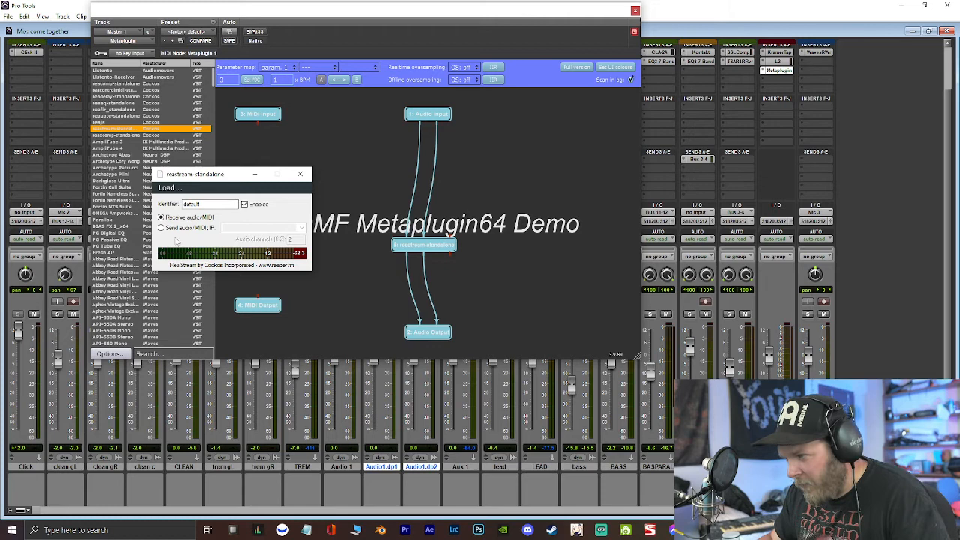
left_click(161, 228)
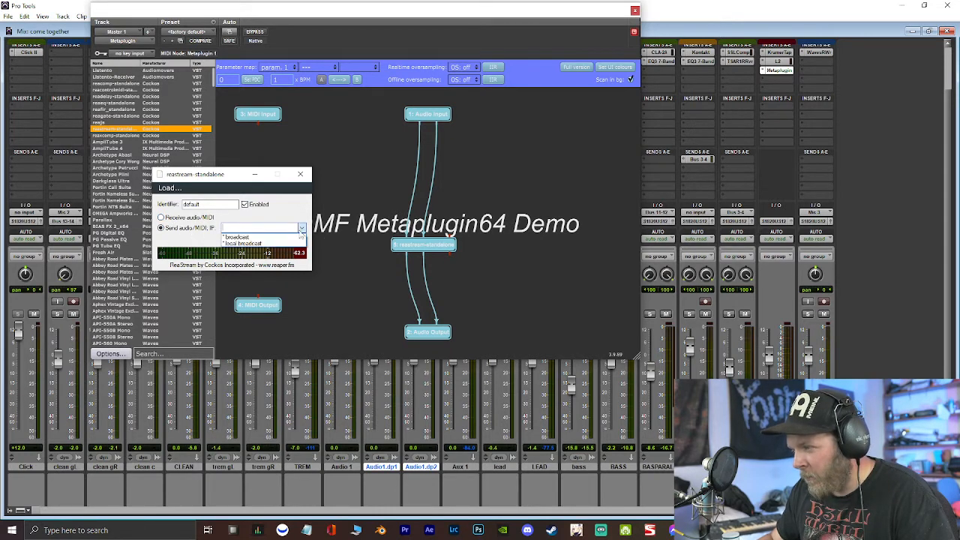
left_click(262, 227)
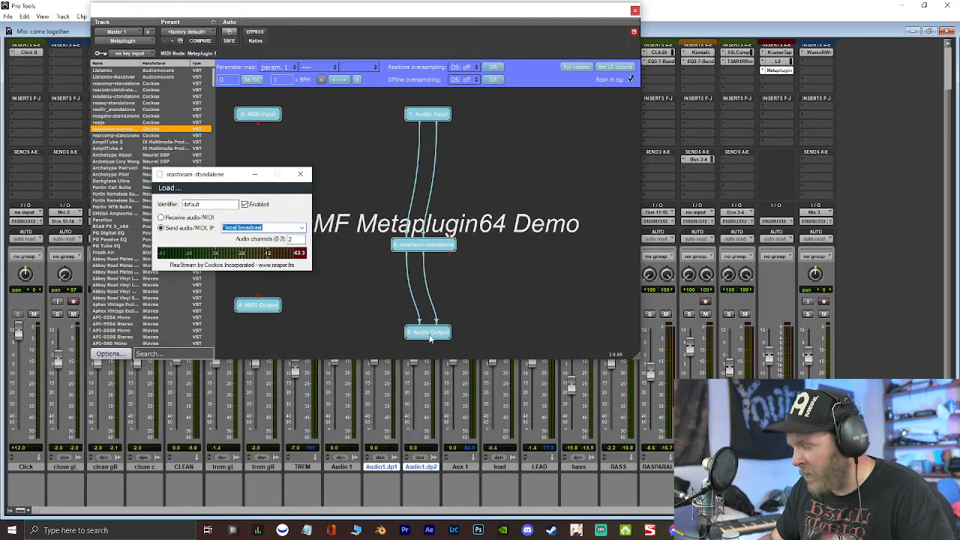
mouse_move(277, 333)
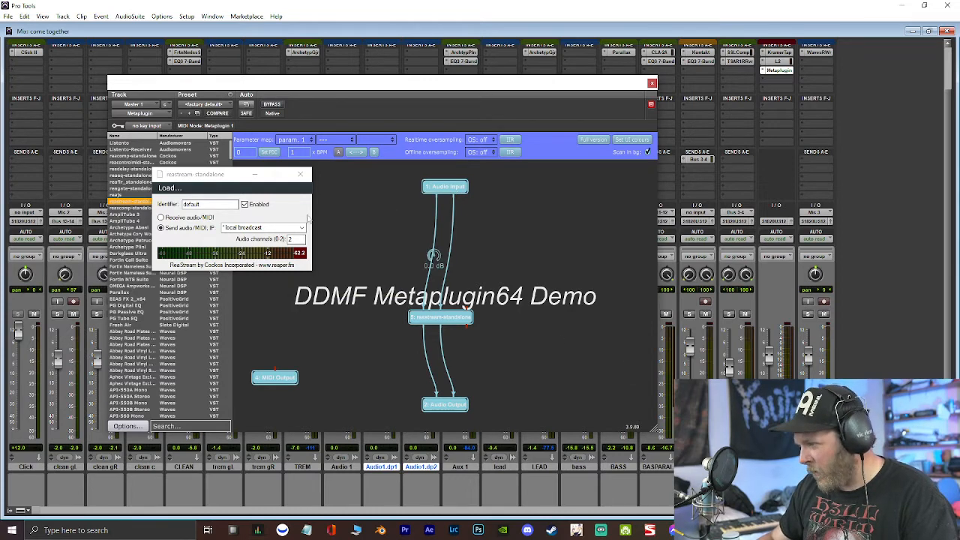
mouse_move(580, 238)
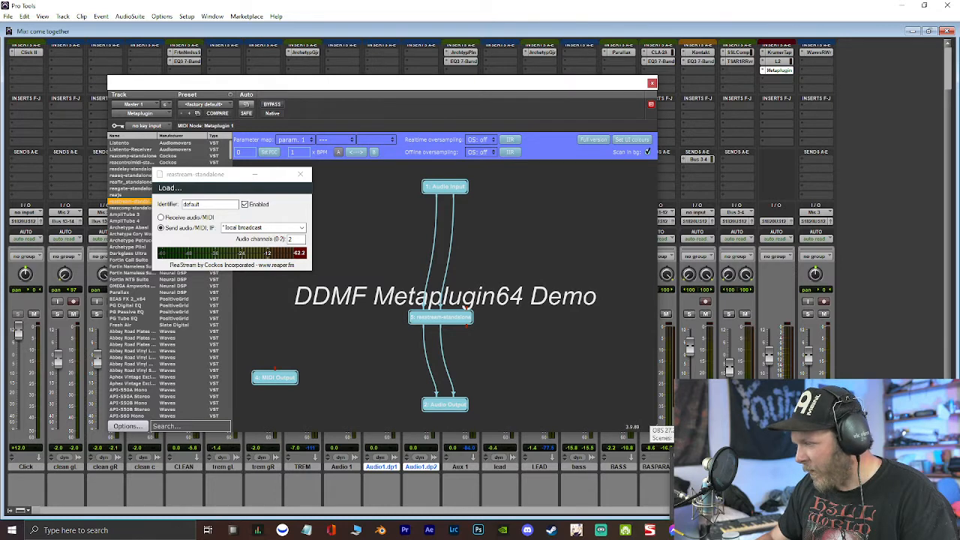
mouse_move(607, 13)
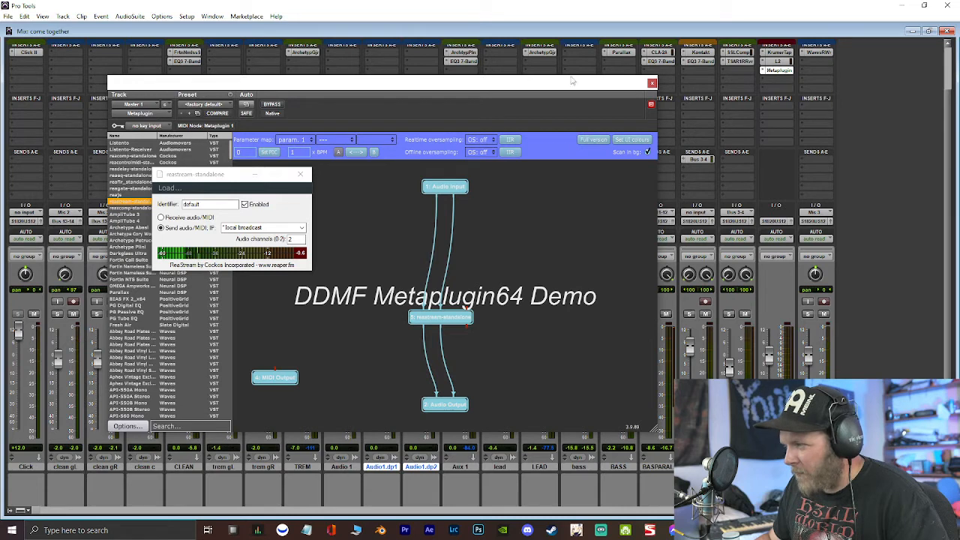
mouse_move(709, 116)
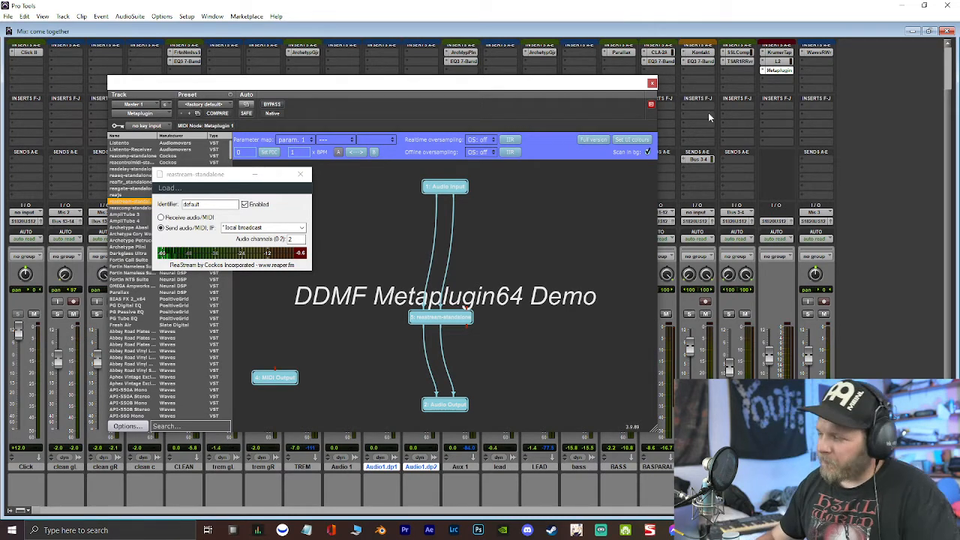